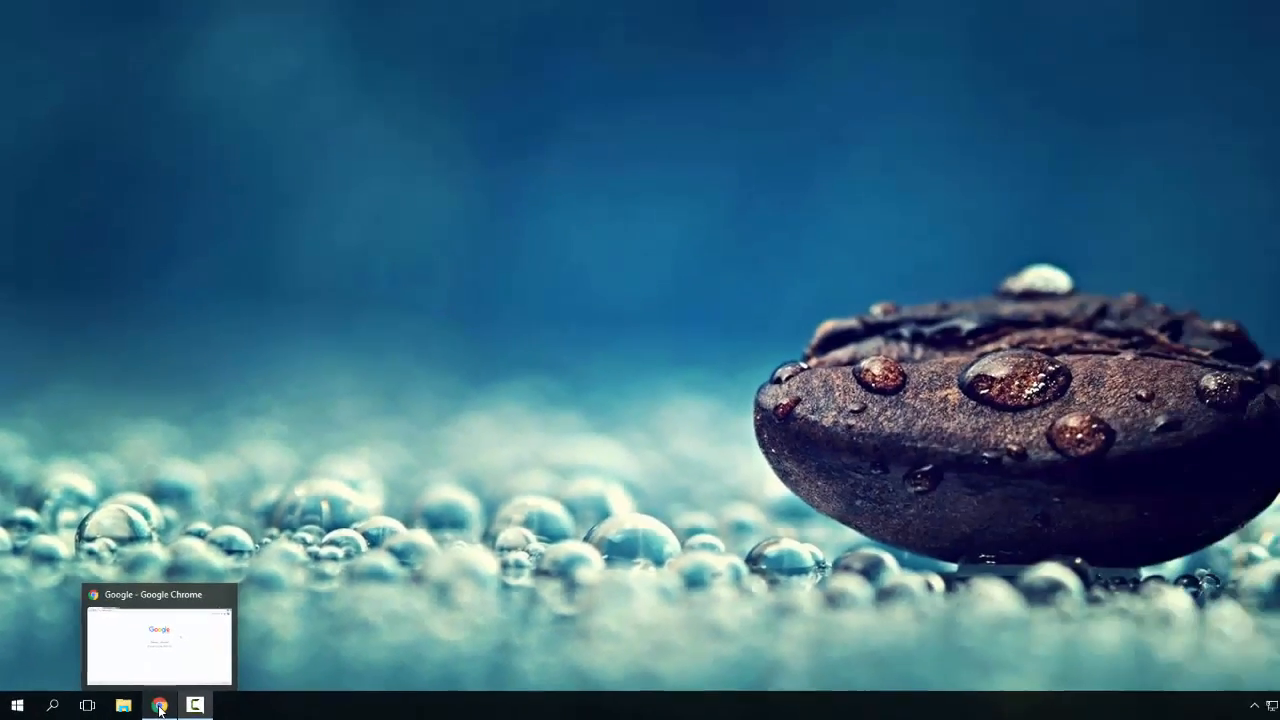
- Bring up Chrome and go to pixlr.com
{"action": "left_click", "coordinate": [160, 704]}
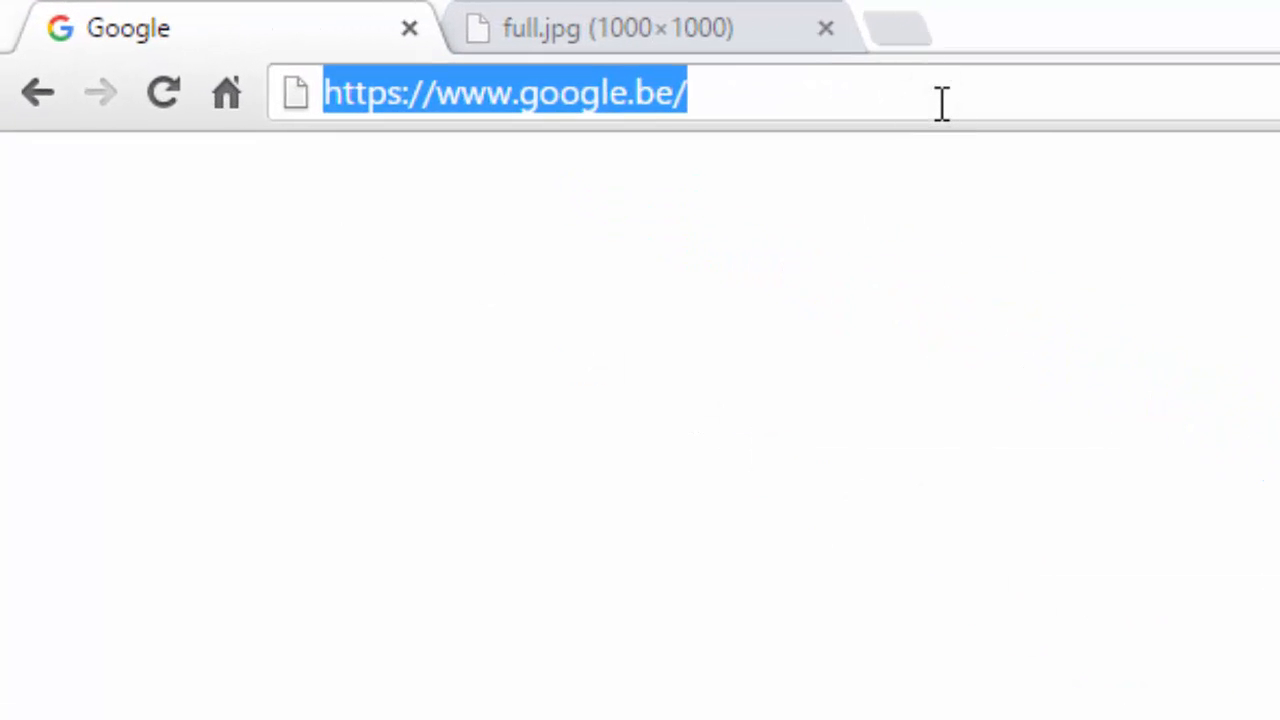
{"action": "type", "text": "pixlr.com"}
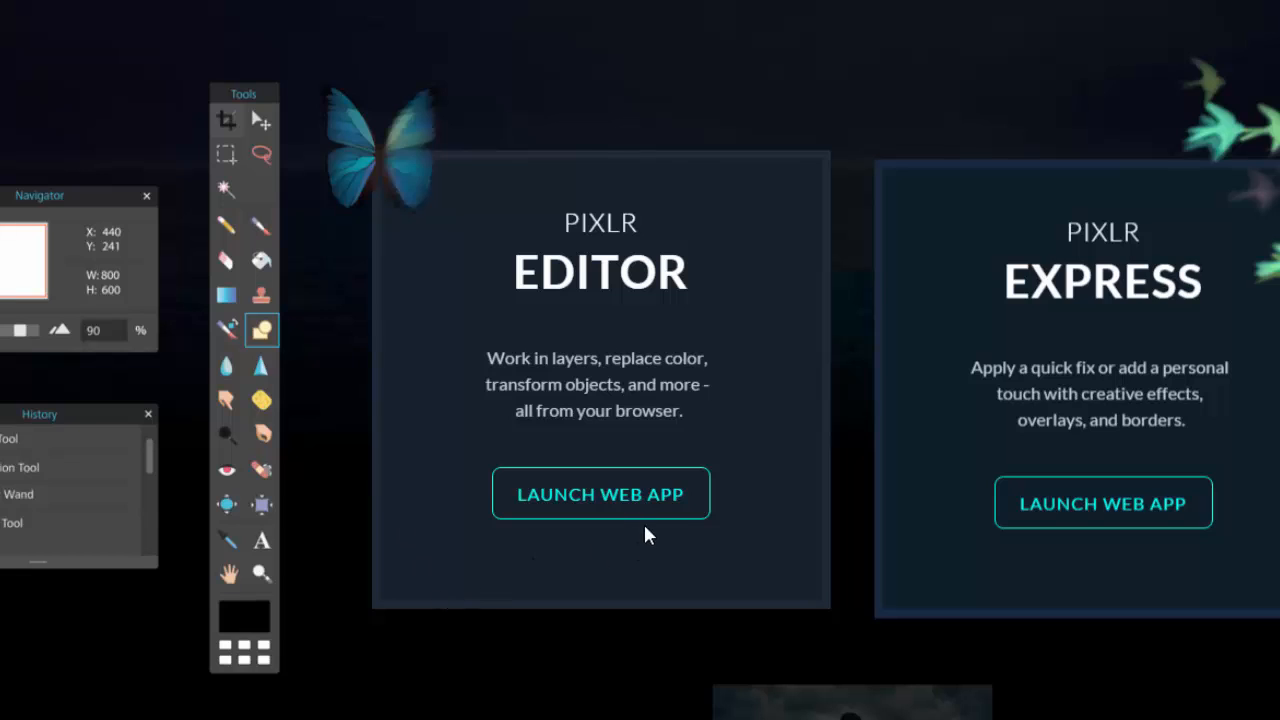
- Launch the Pixlr Editor web app to reach its start dialog
{"action": "left_click", "coordinate": [600, 492]}
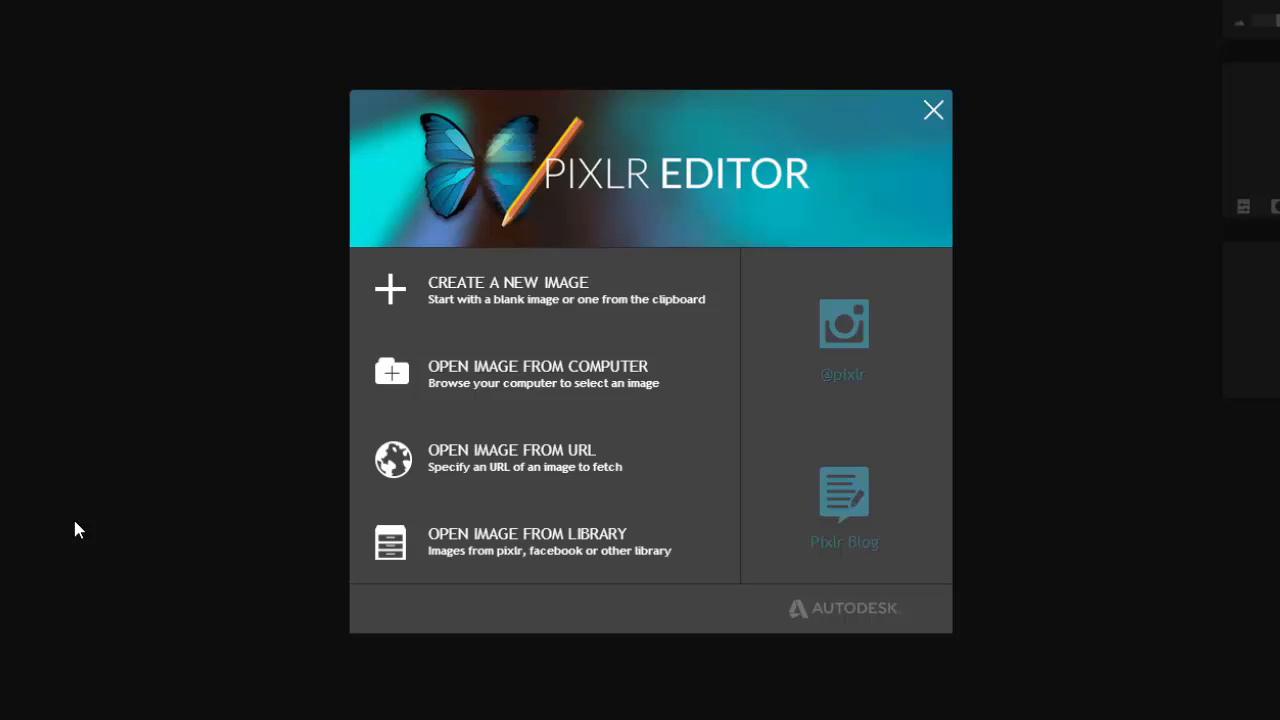
{"action": "mouse_move", "coordinate": [604, 456]}
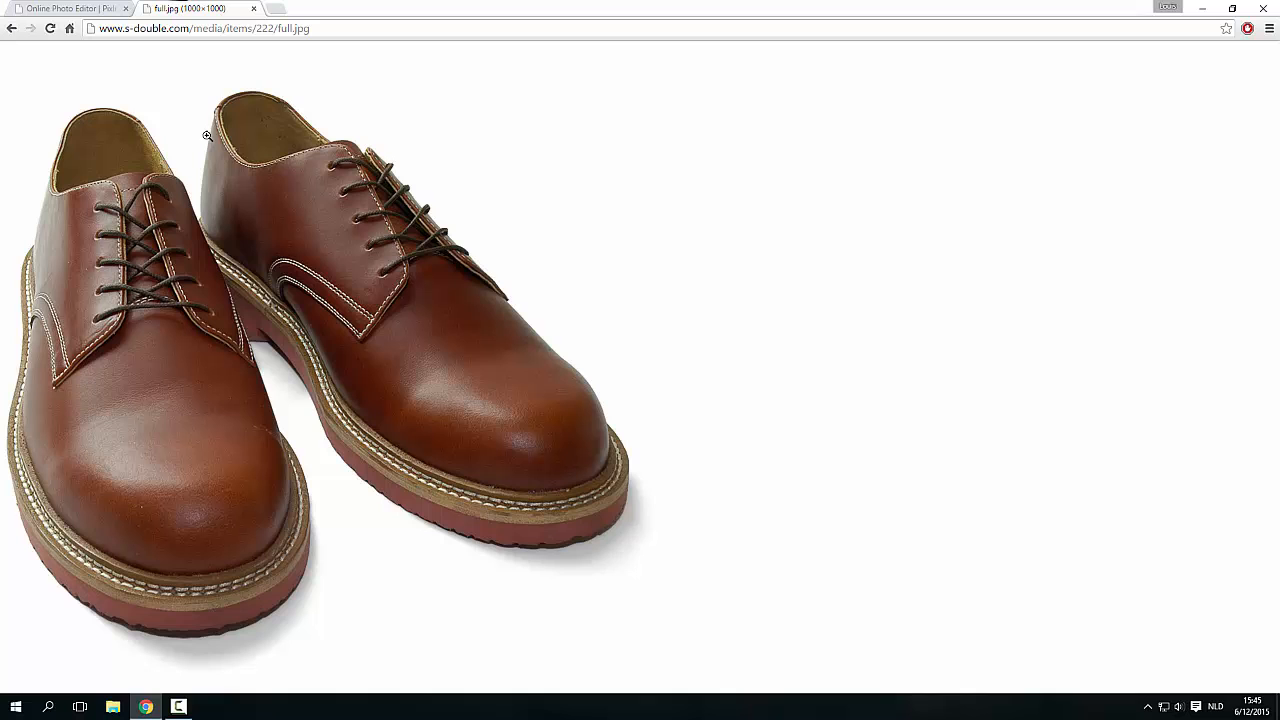
{"action": "mouse_move", "coordinate": [204, 128]}
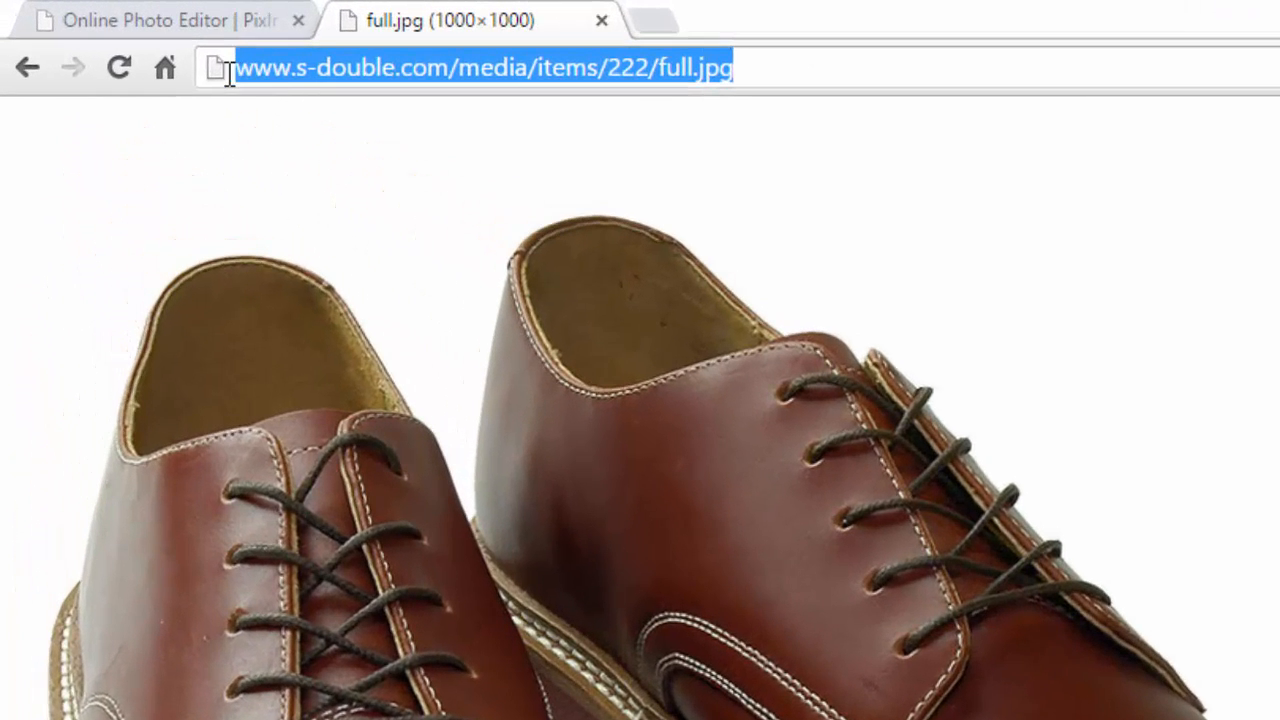
- Copy the full.jpg shoe photo's address from the other Chrome tab
{"action": "right_click", "coordinate": [300, 68]}
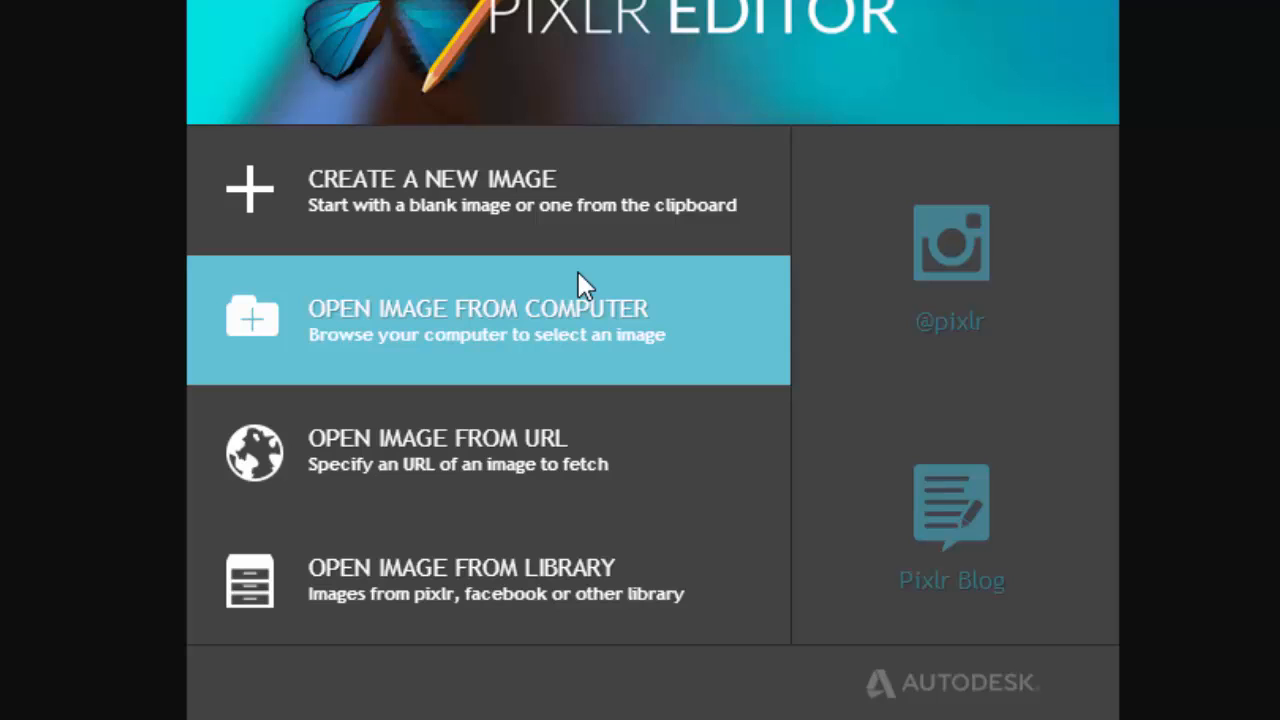
{"action": "mouse_move", "coordinate": [350, 470]}
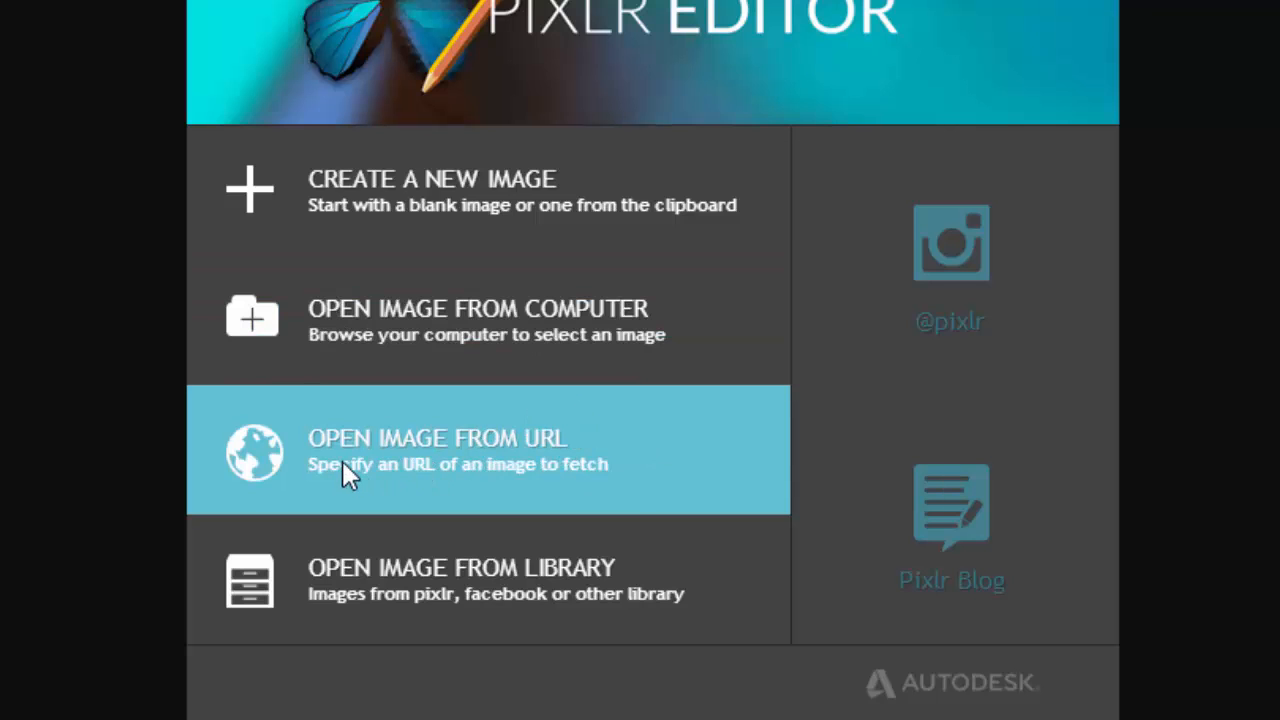
{"action": "mouse_move", "coordinate": [524, 476]}
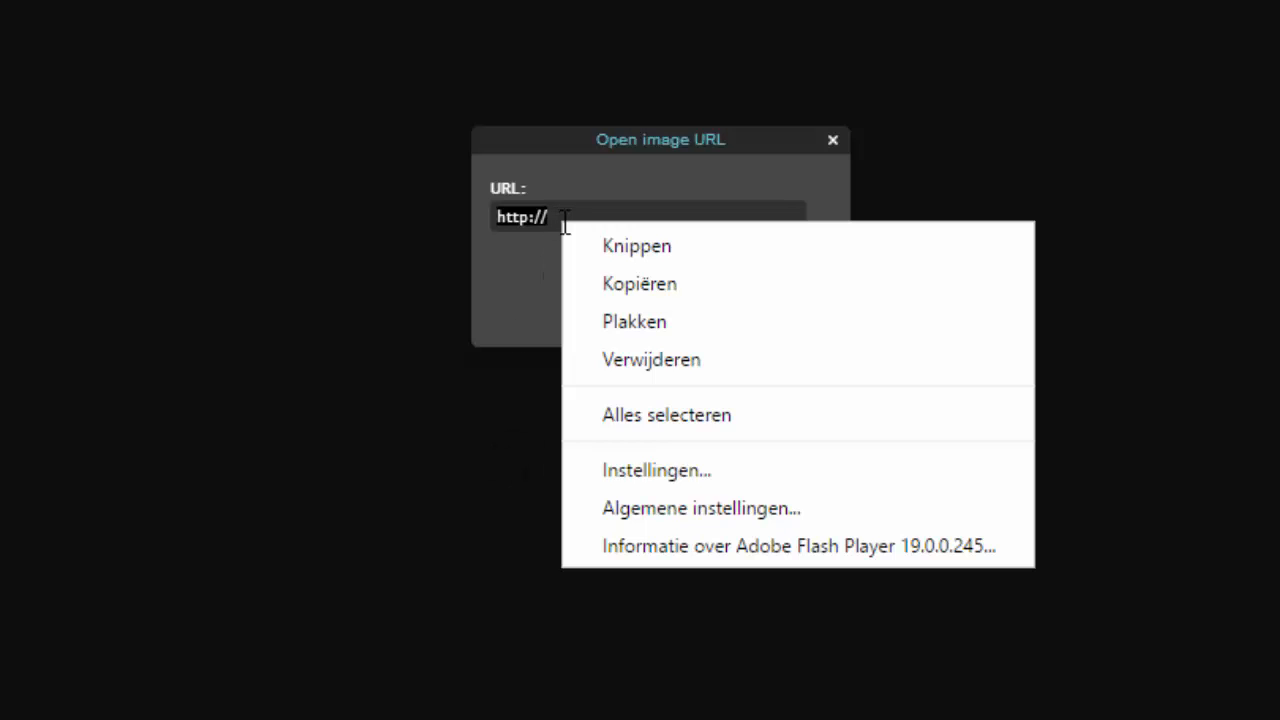
- Paste the copied image address into Open Image From URL and load the shoe photo
{"action": "left_click", "coordinate": [634, 320]}
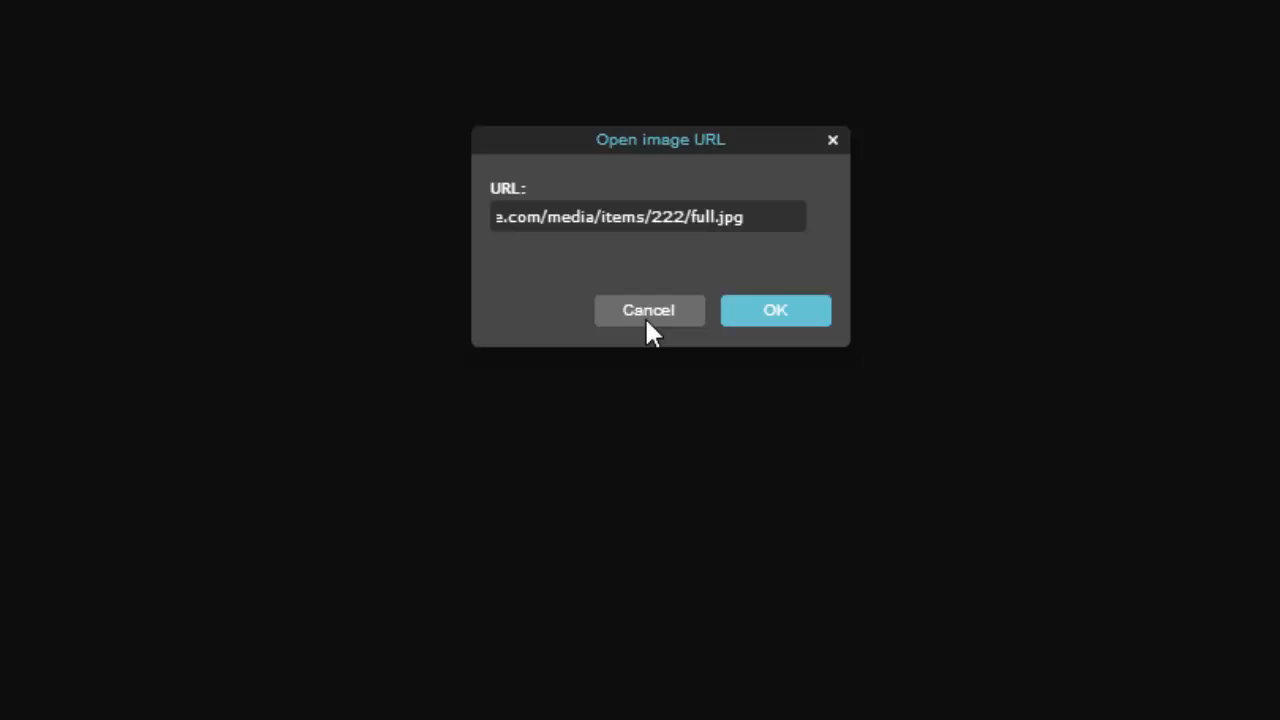
{"action": "left_click", "coordinate": [776, 310]}
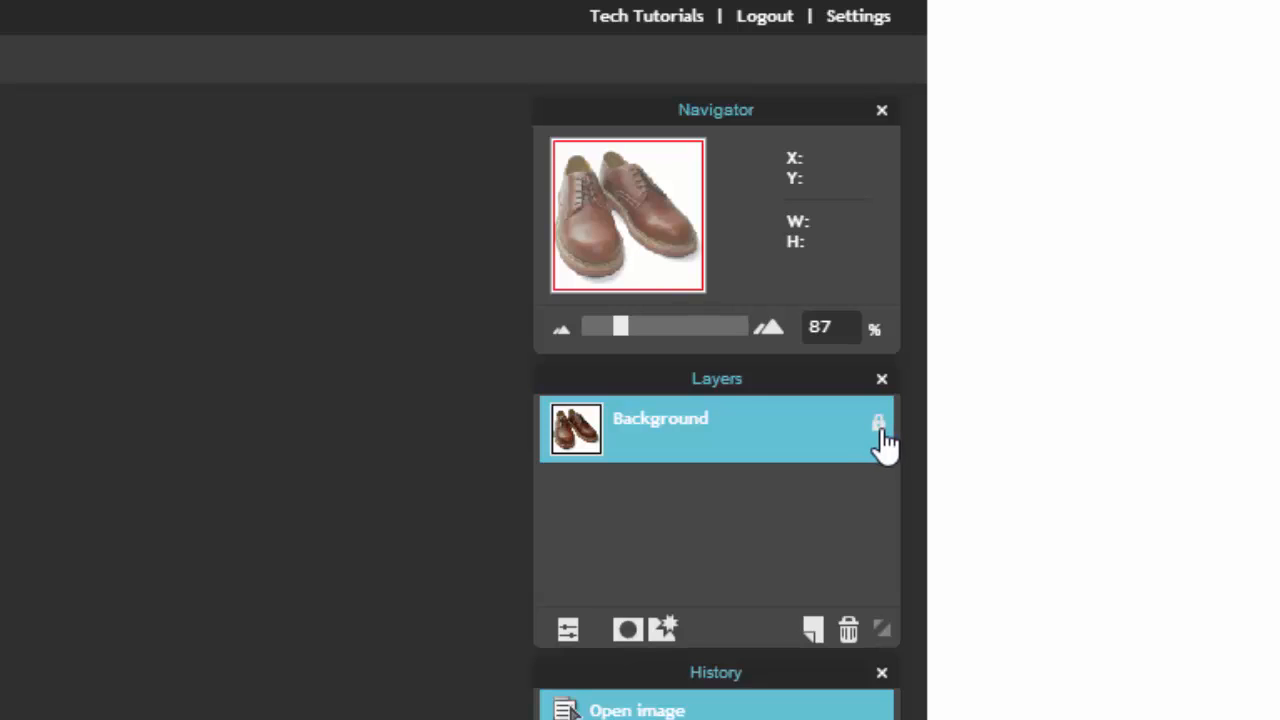
{"action": "mouse_move", "coordinate": [878, 424]}
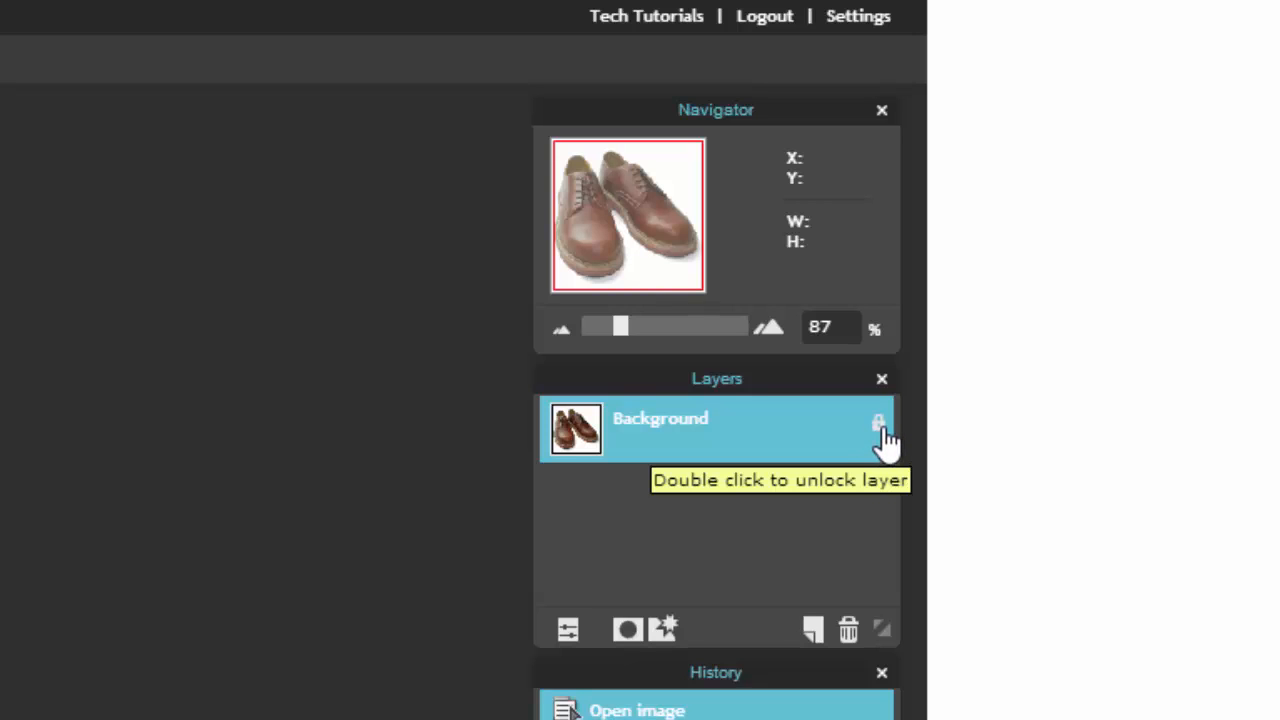
- Unlock the Background layer so it becomes editable Layer 0
{"action": "double_click", "coordinate": [878, 422]}
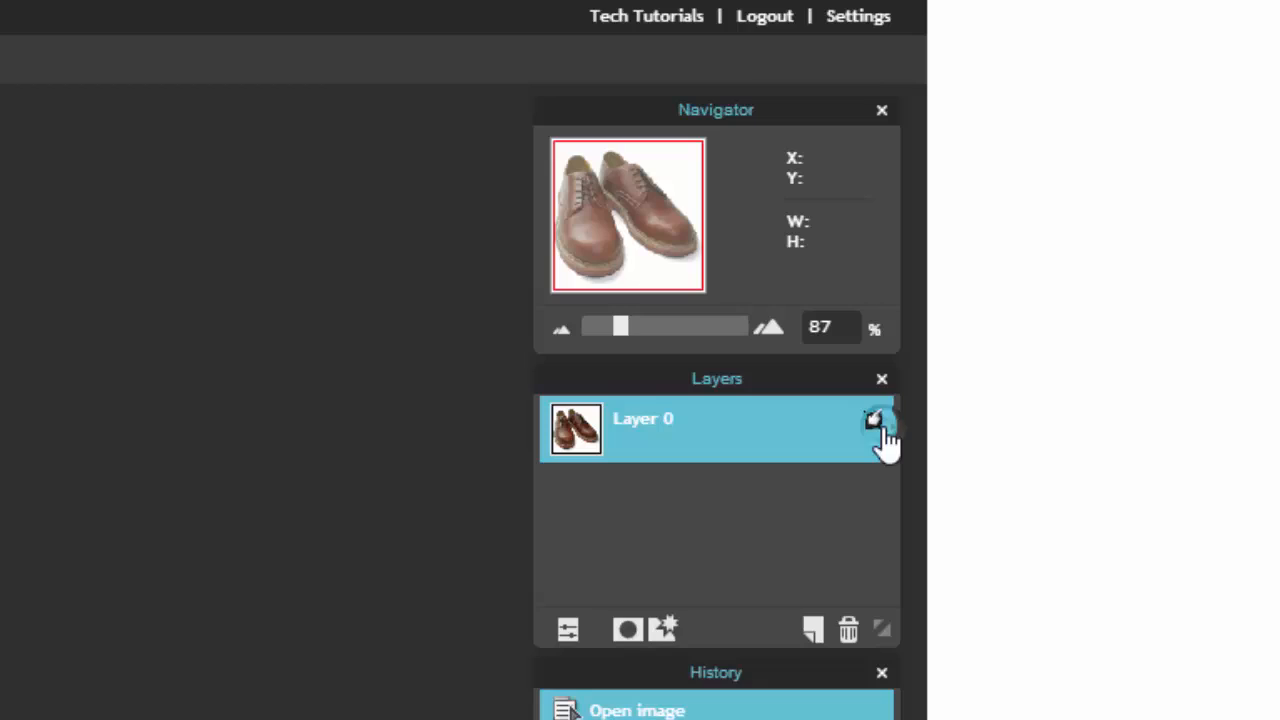
{"action": "left_click", "coordinate": [872, 420]}
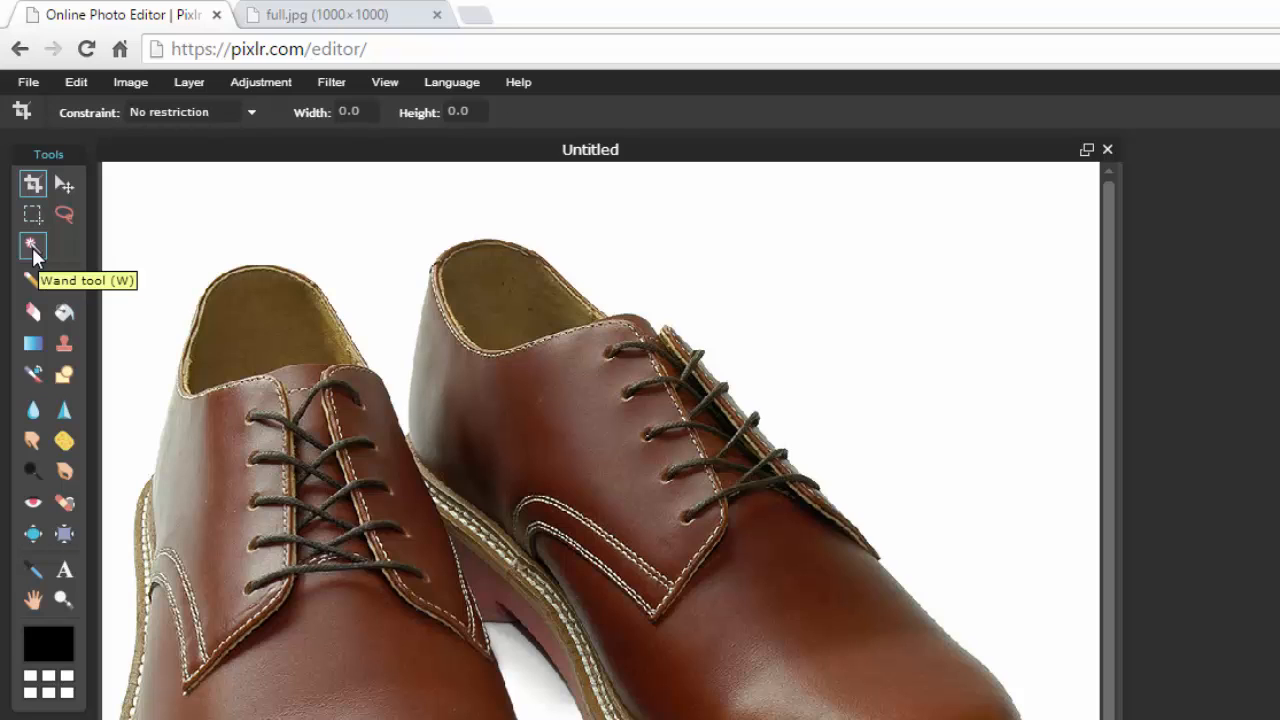
- Activate the Magic Wand tool for selecting the white background
{"action": "left_click", "coordinate": [32, 244]}
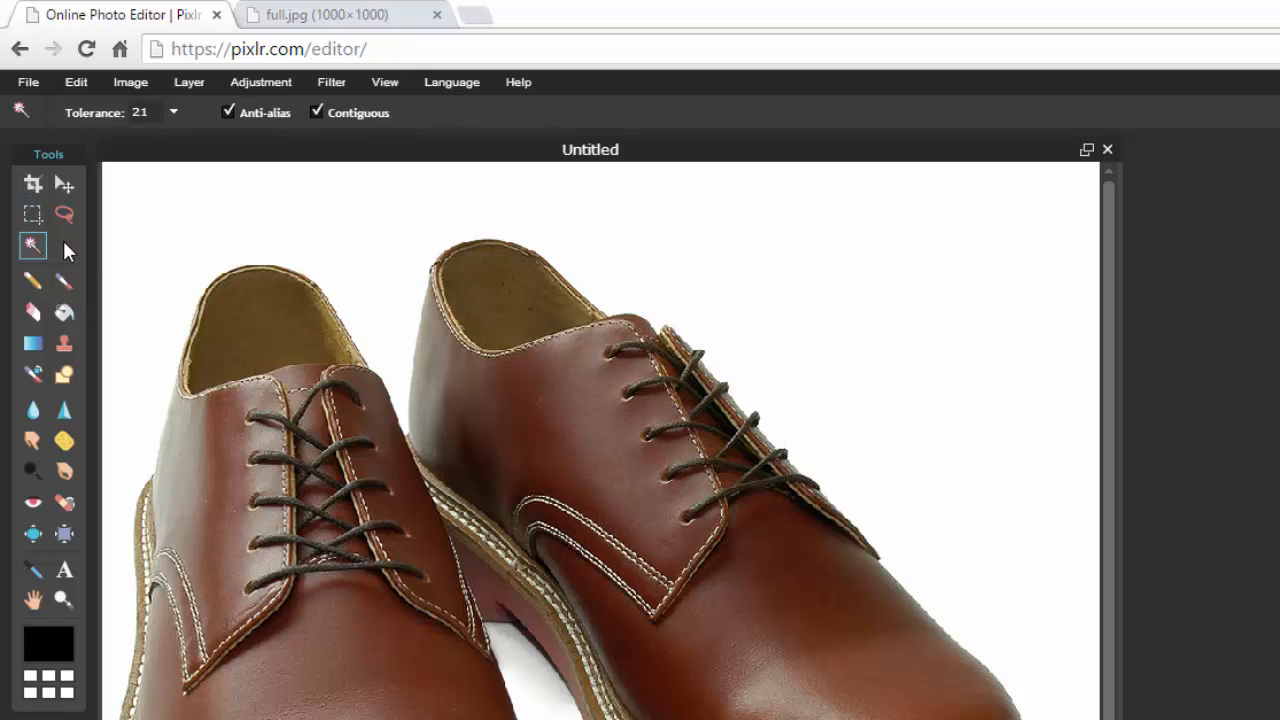
{"action": "mouse_move", "coordinate": [120, 240]}
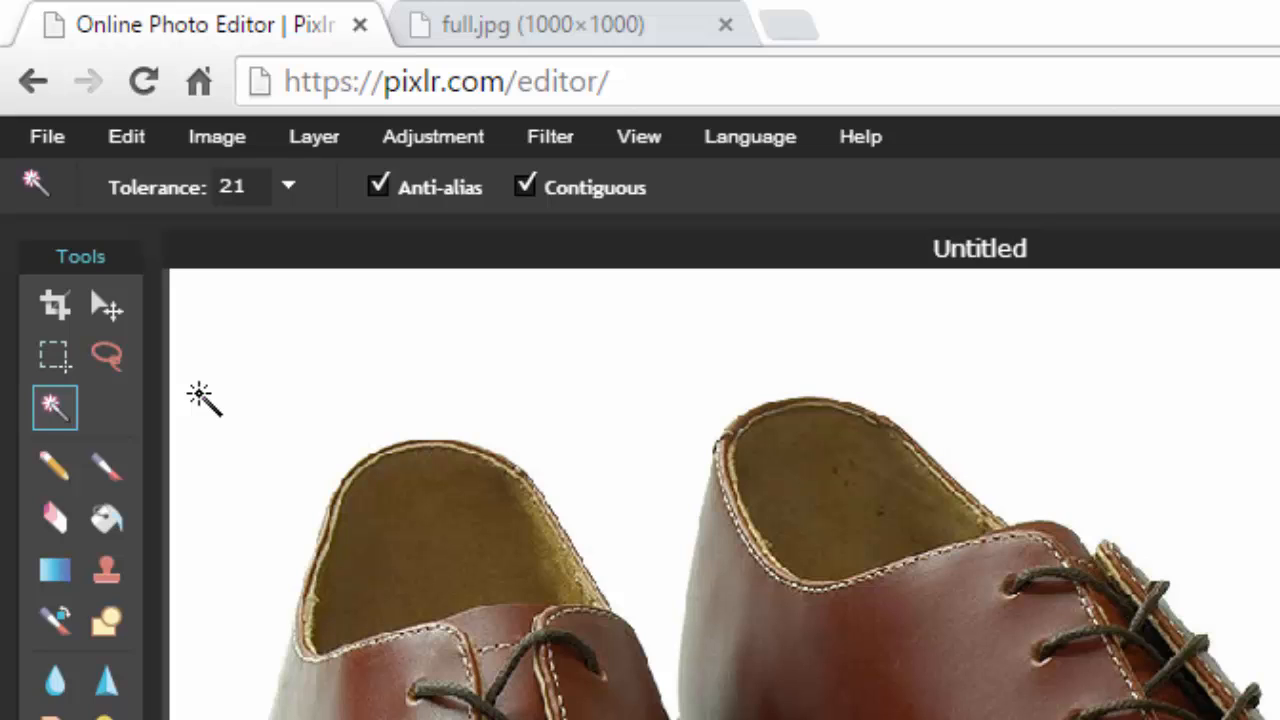
{"action": "mouse_move", "coordinate": [344, 338]}
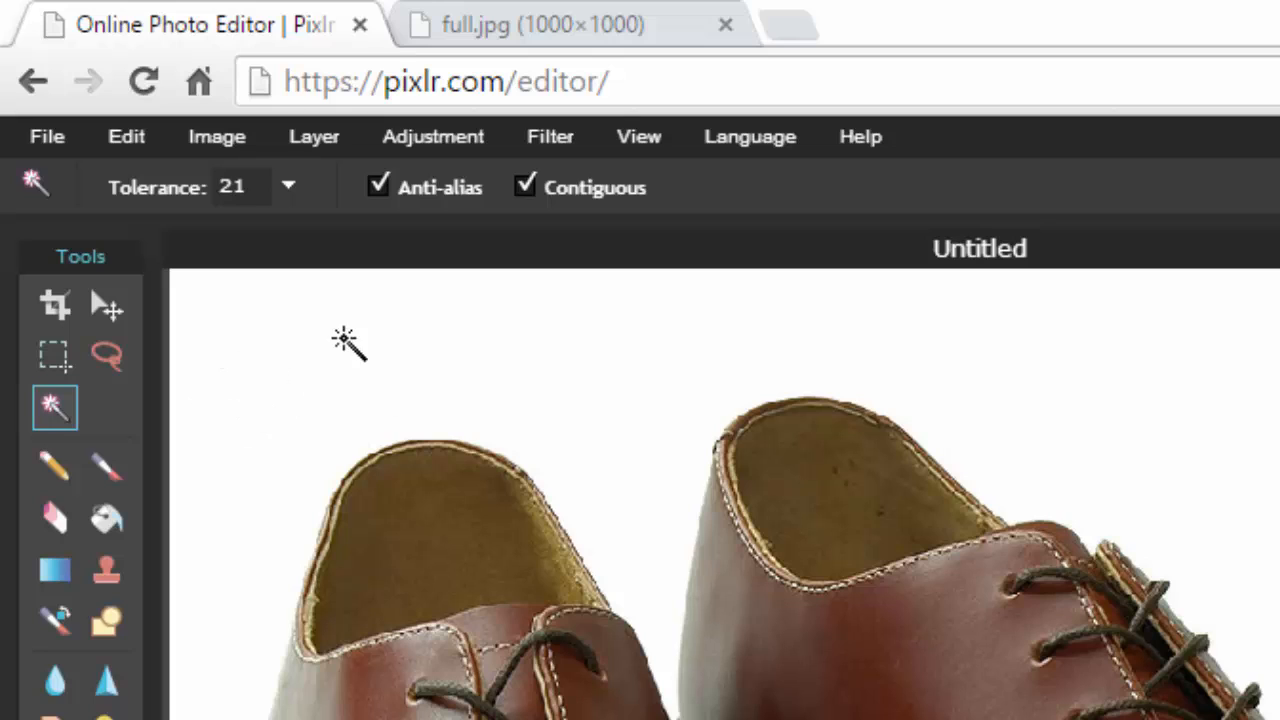
{"action": "mouse_move", "coordinate": [236, 340]}
{"action": "type", "text": "s"}
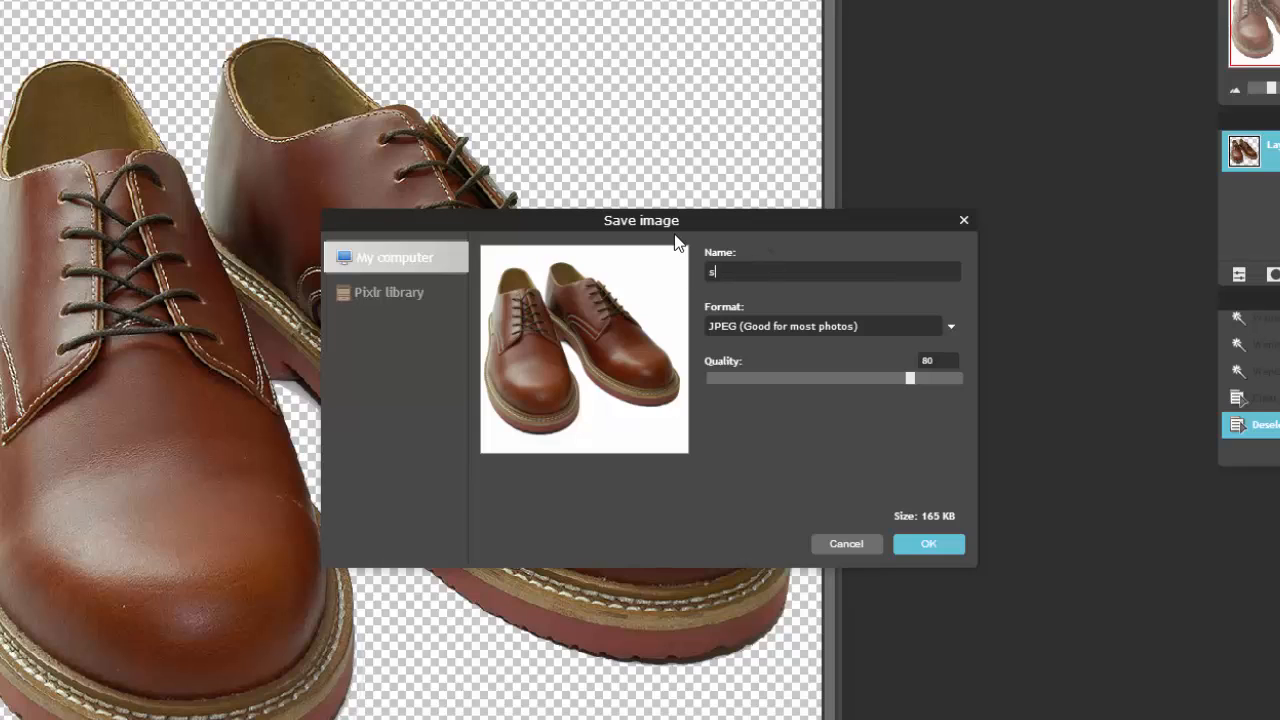
- Choose PNG (Transparent, full quality) as the save format for 'shoes' and confirm
{"action": "left_click", "coordinate": [950, 324]}
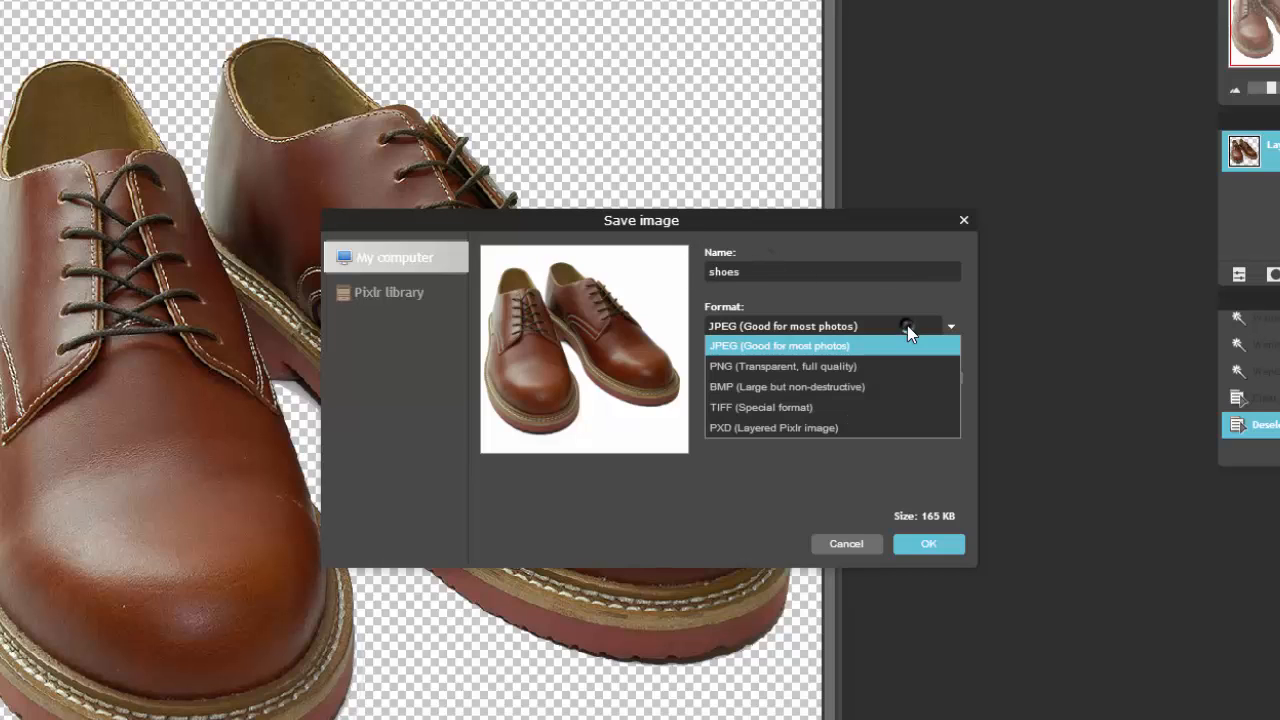
{"action": "left_click", "coordinate": [784, 366]}
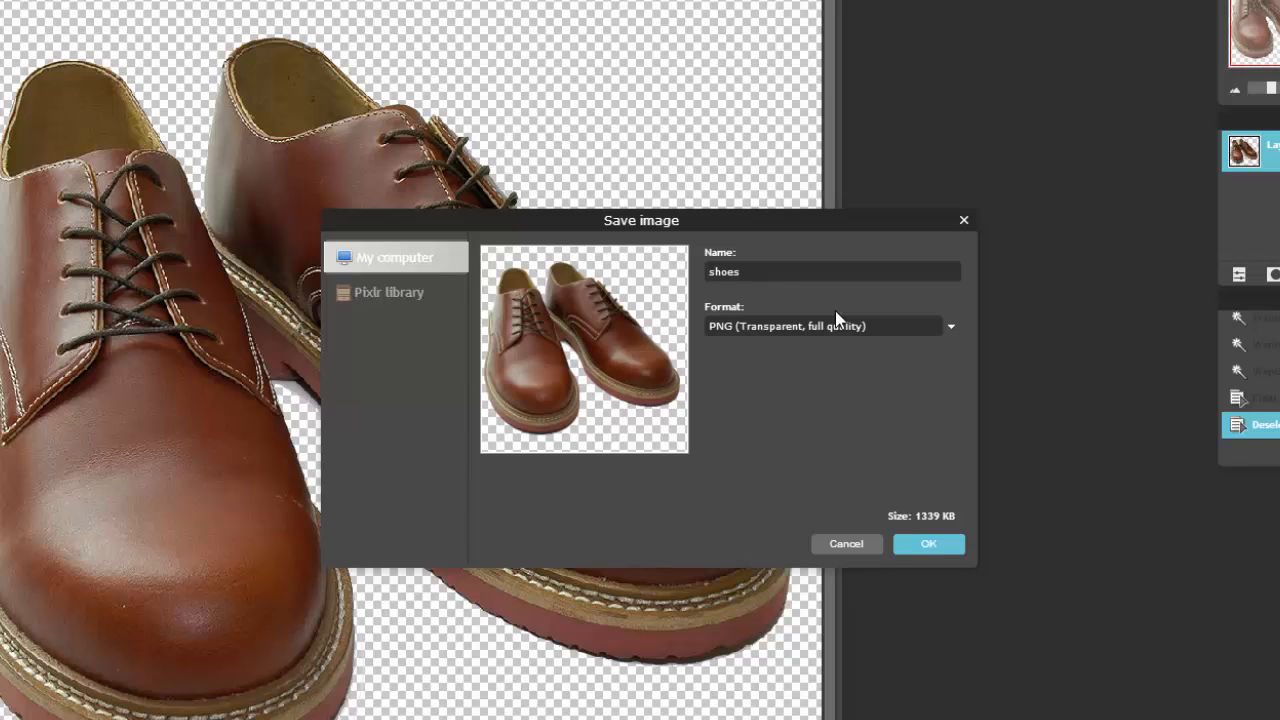
{"action": "left_click", "coordinate": [830, 324]}
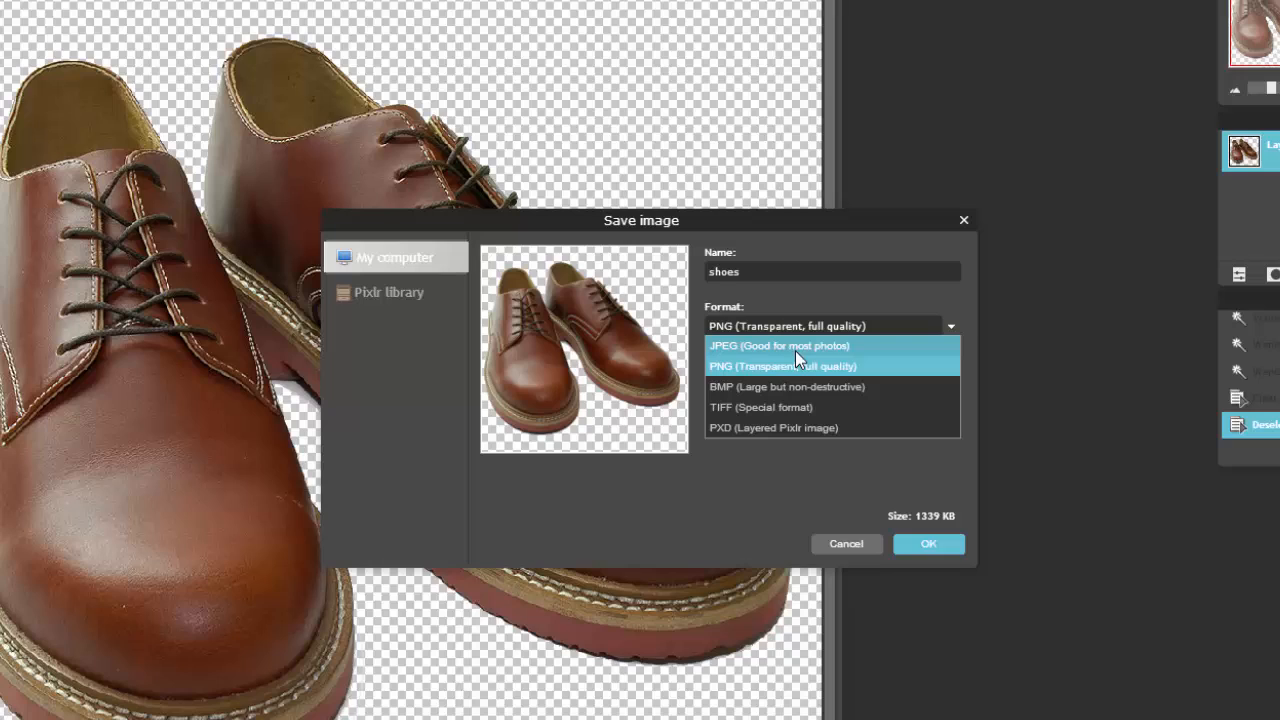
{"action": "left_click", "coordinate": [784, 364]}
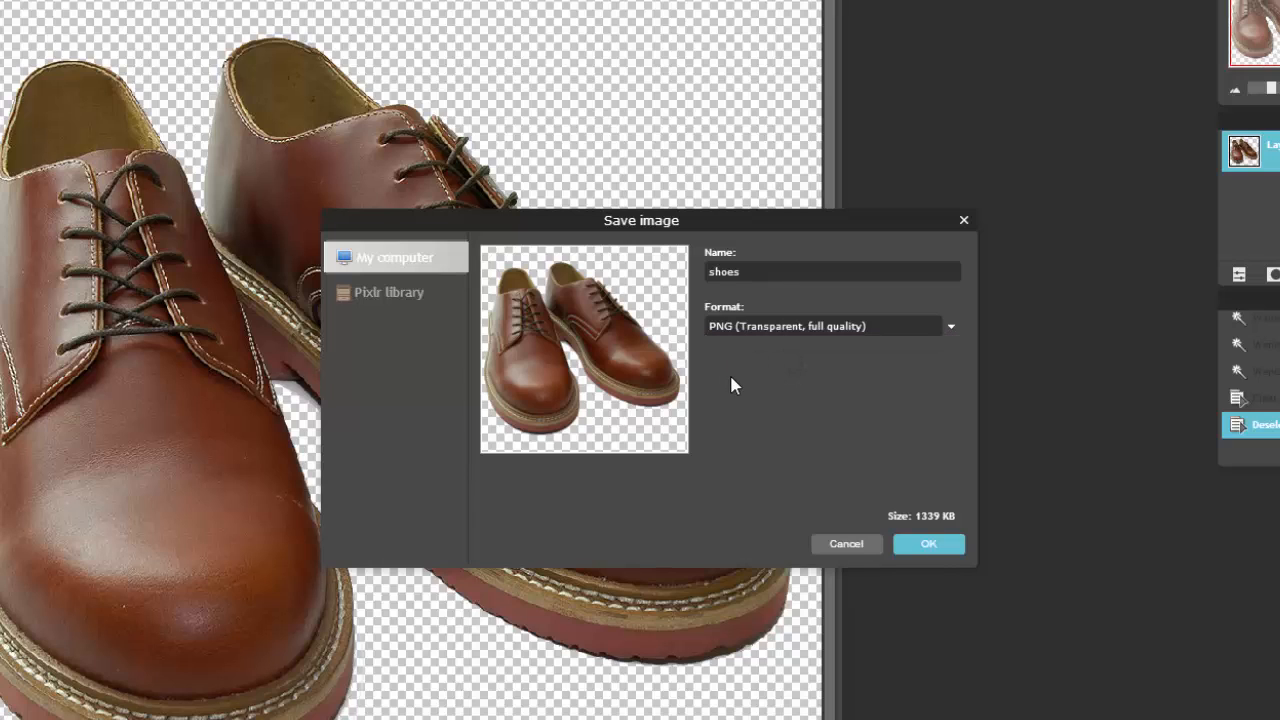
{"action": "left_click", "coordinate": [928, 544]}
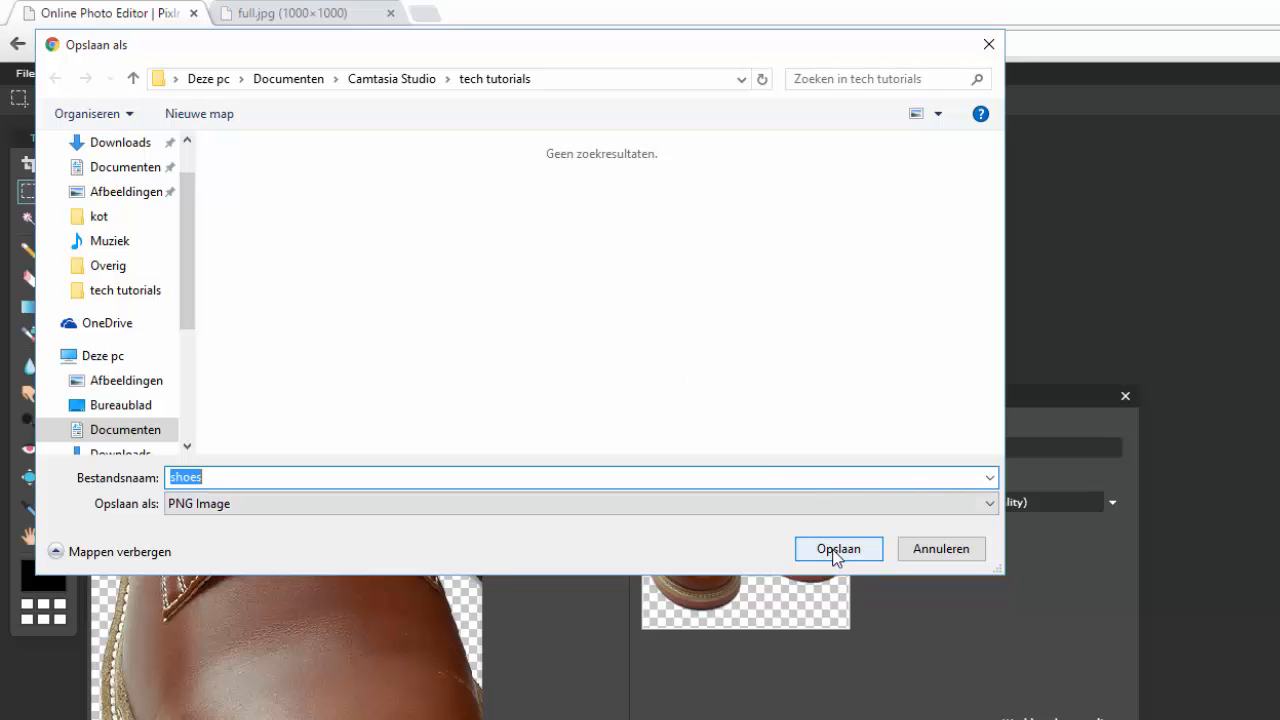
- Save shoes.png into the tech tutorials folder and bring up File Explorer
{"action": "left_click", "coordinate": [838, 548]}
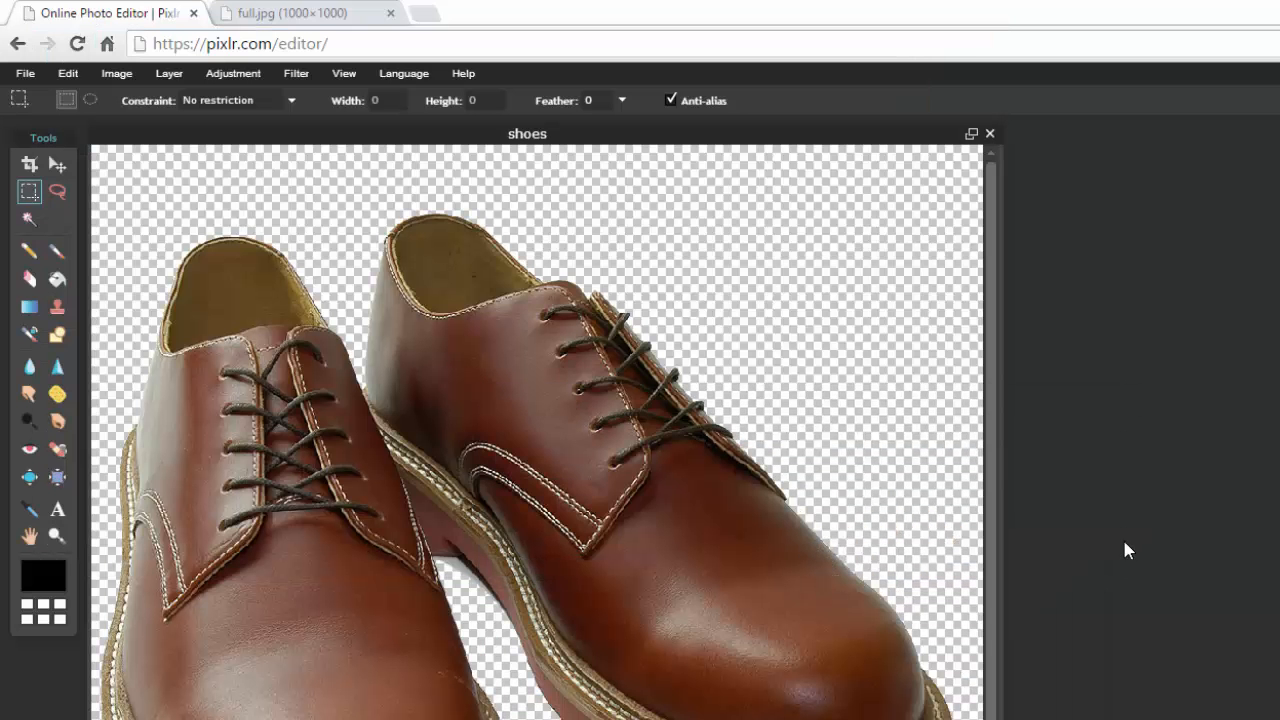
{"action": "left_click", "coordinate": [112, 708]}
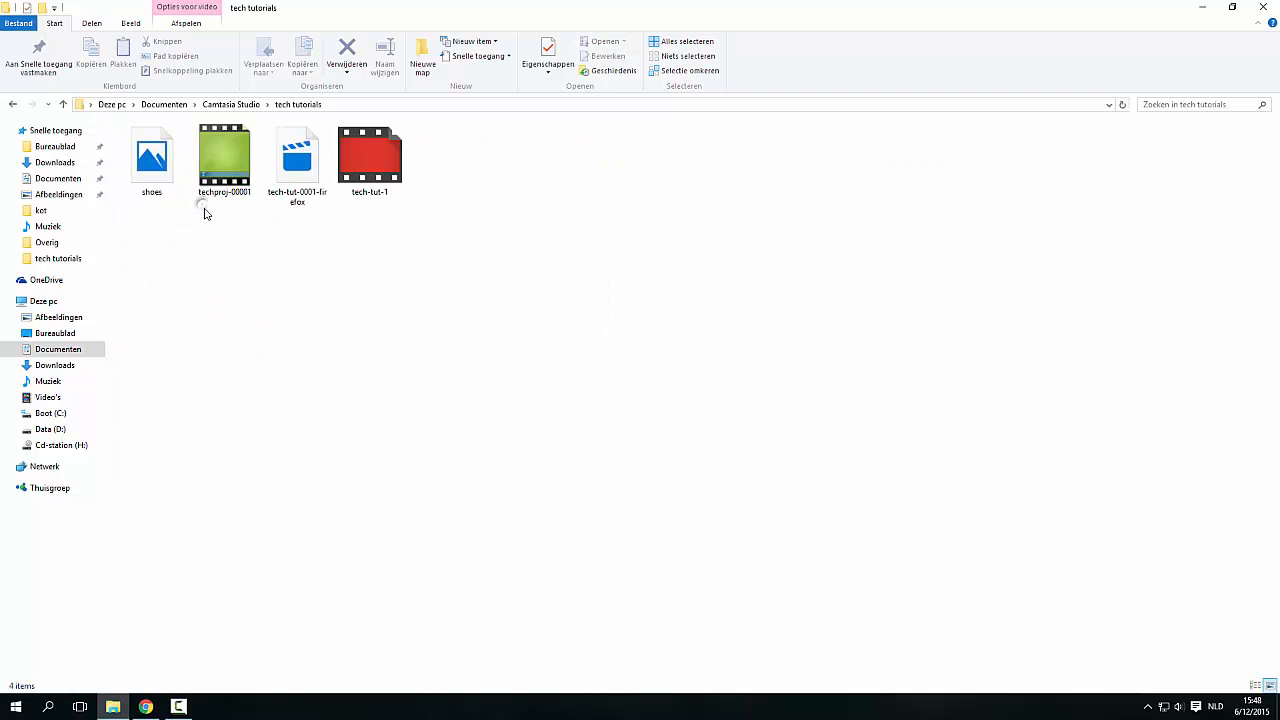
- Open the saved shoes file from the tech tutorials folder
{"action": "left_click", "coordinate": [152, 160]}
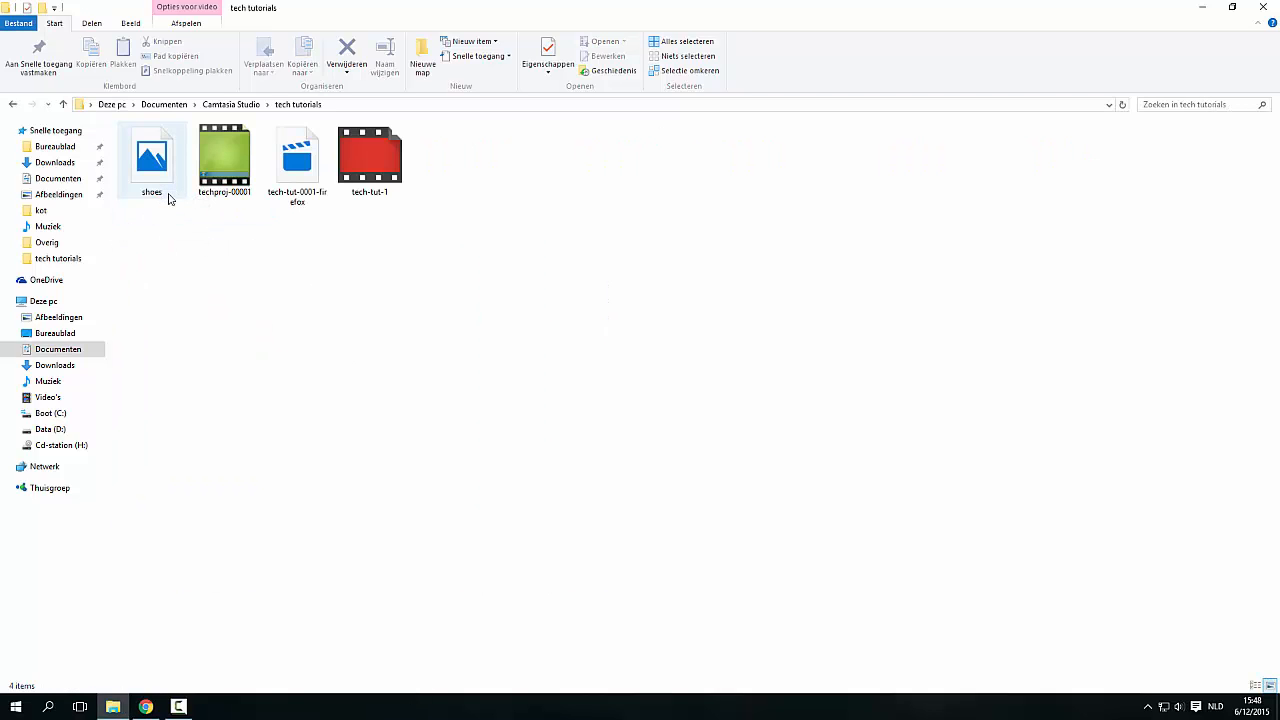
{"action": "double_click", "coordinate": [152, 156]}
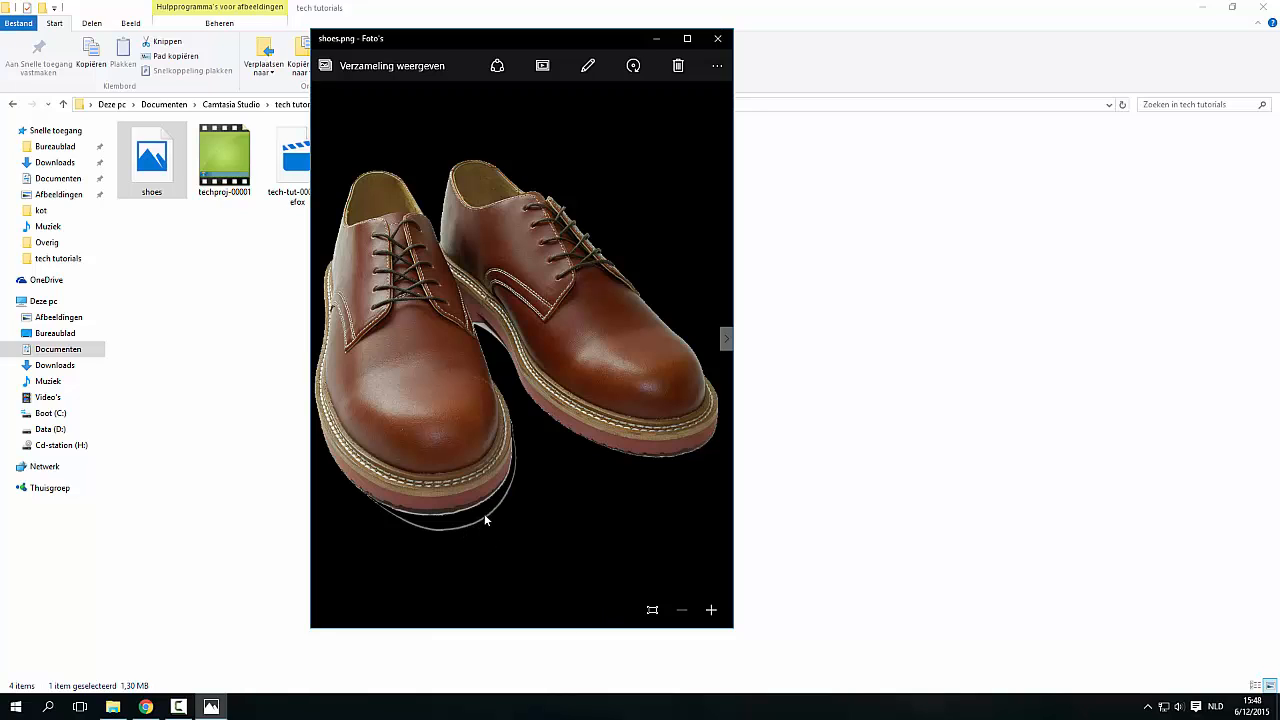
{"action": "mouse_move", "coordinate": [490, 516]}
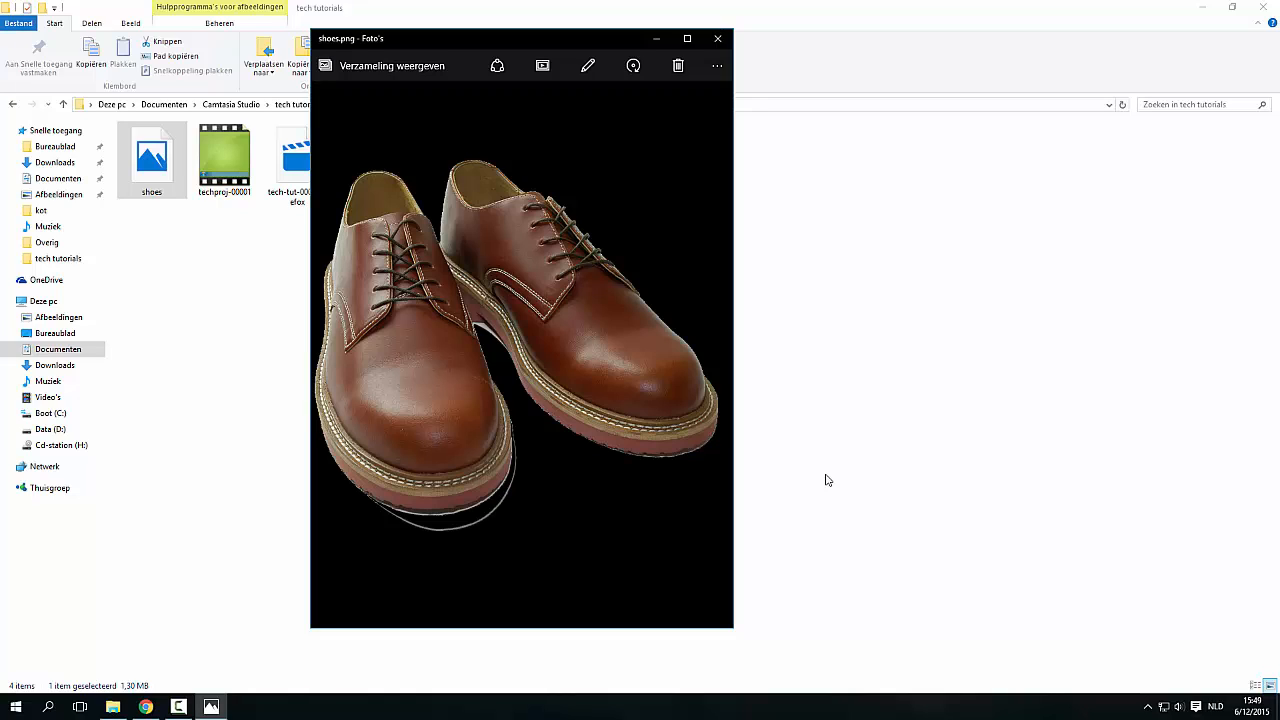
- Inspect shoes.png in Photos, the cut-out shoes sitting on the dark background
{"action": "left_click", "coordinate": [24, 466]}
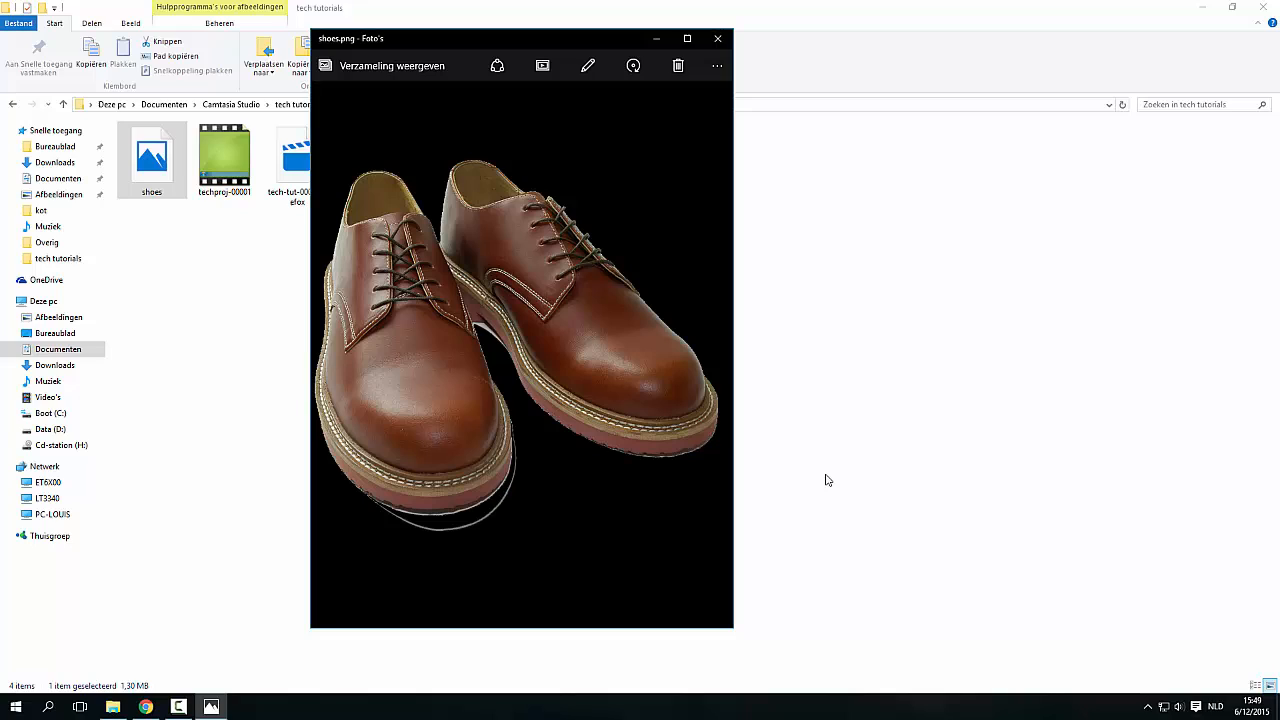